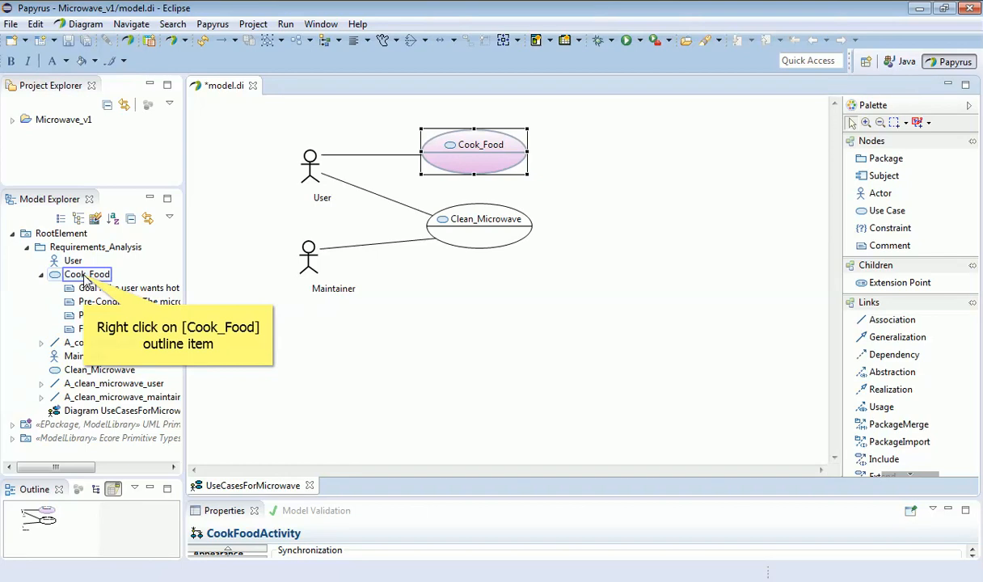
# Create an activity diagram named CookFoodActivity under the Cook_Food use case
pyautogui.rightClick(87, 274)
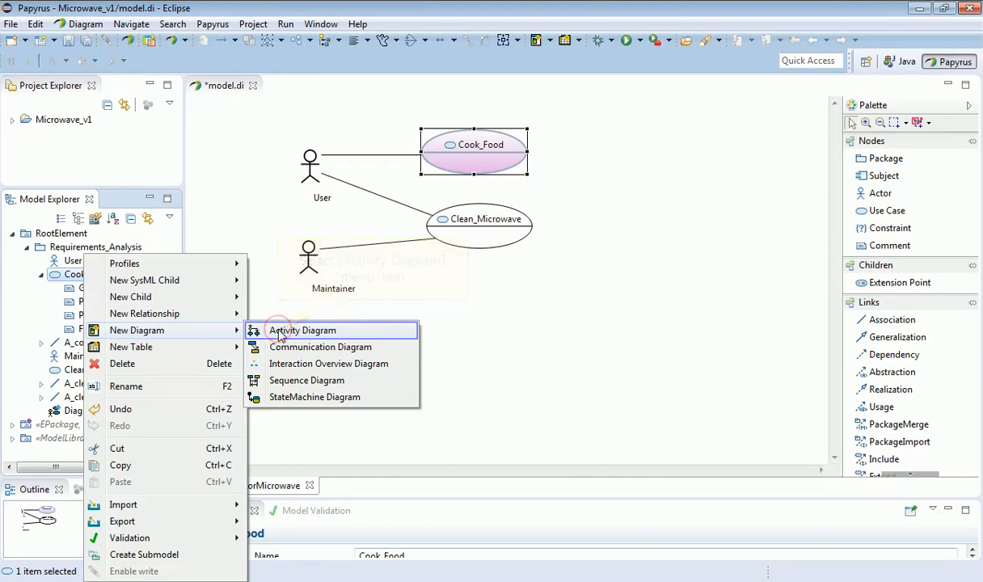
pyautogui.click(301, 330)
pyautogui.write('CookFoodActiv')
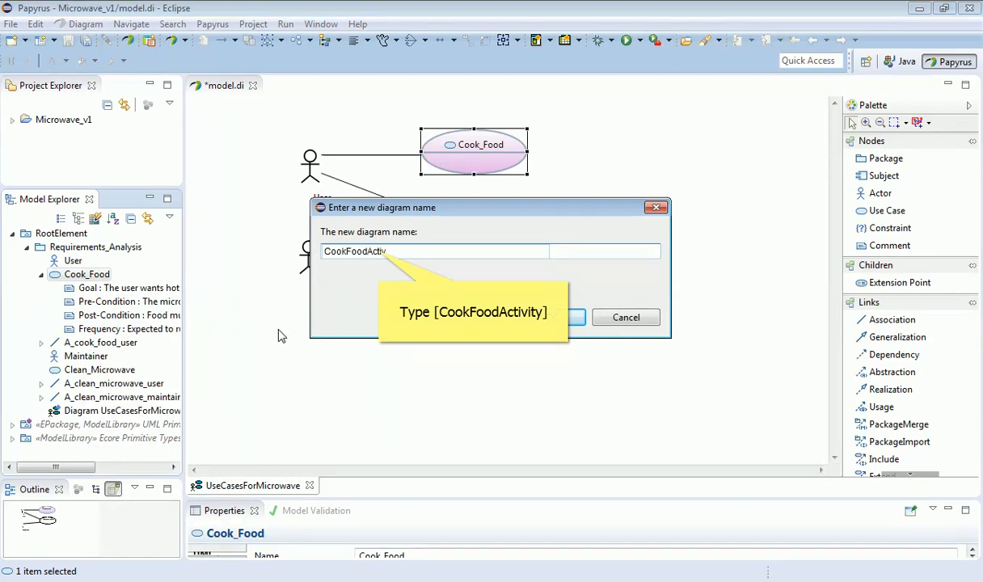
pyautogui.click(577, 317)
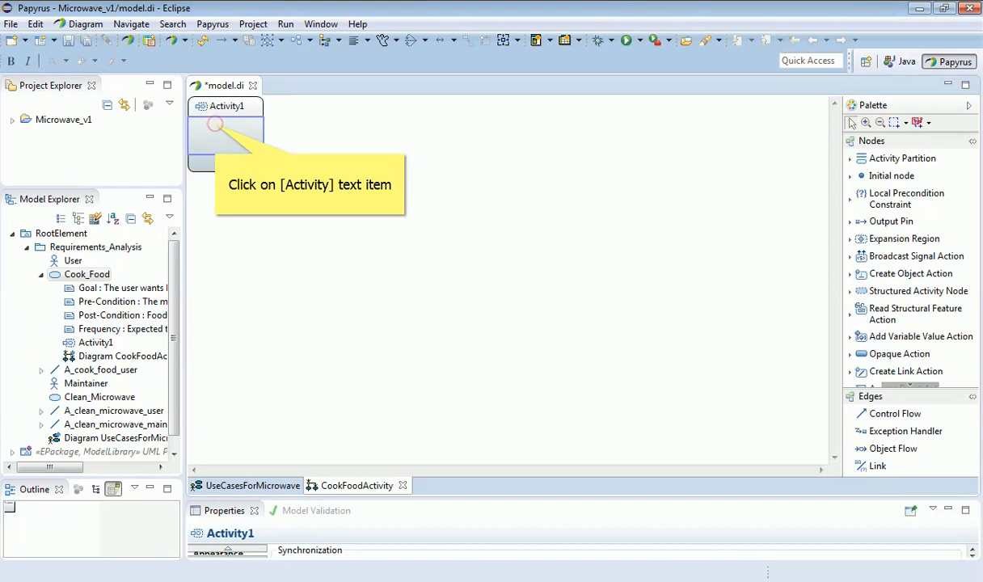
# Stretch the Activity1 frame to fill most of the canvas
pyautogui.click(225, 142)
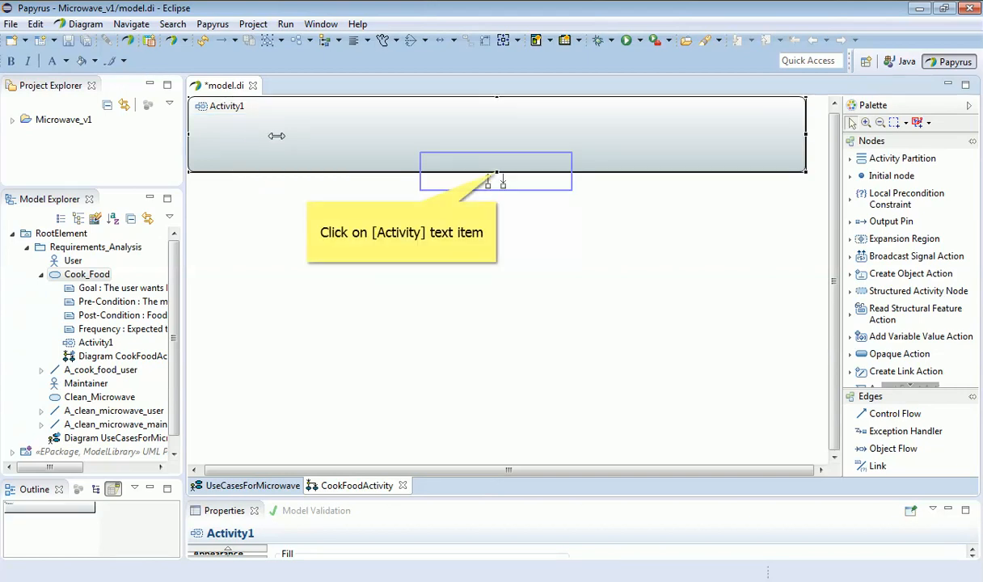
pyautogui.moveTo(476, 168)
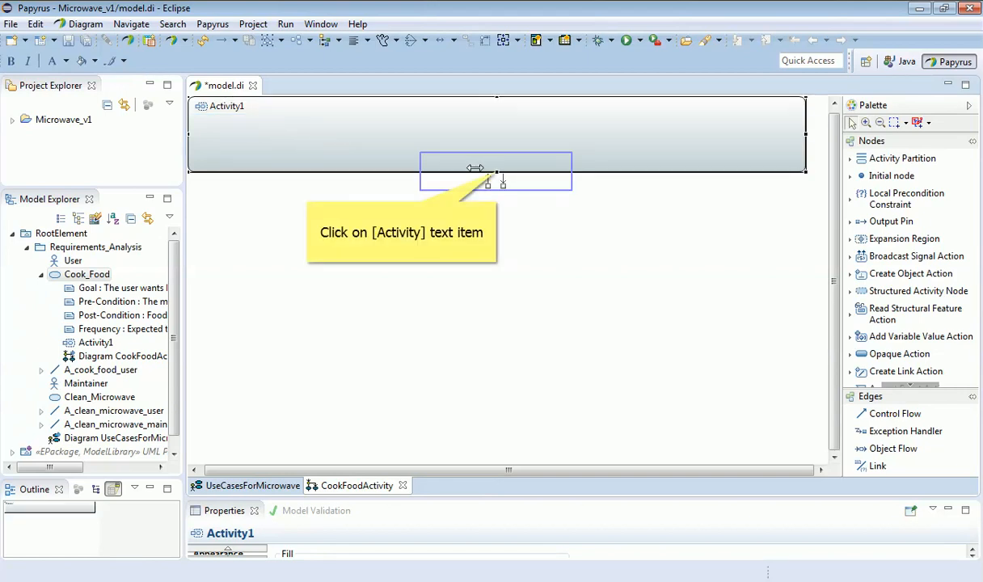
pyautogui.click(495, 167)
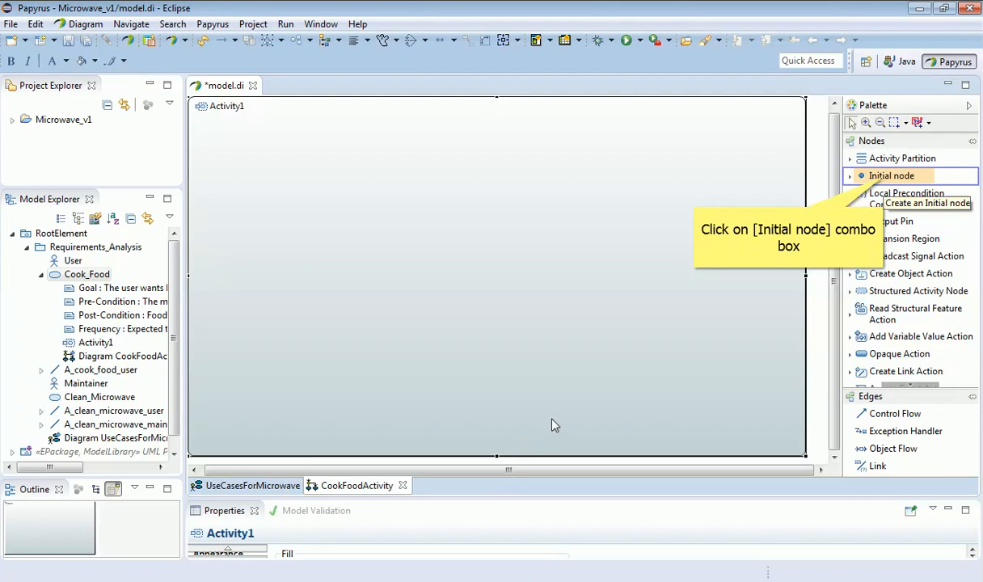
pyautogui.moveTo(709, 313)
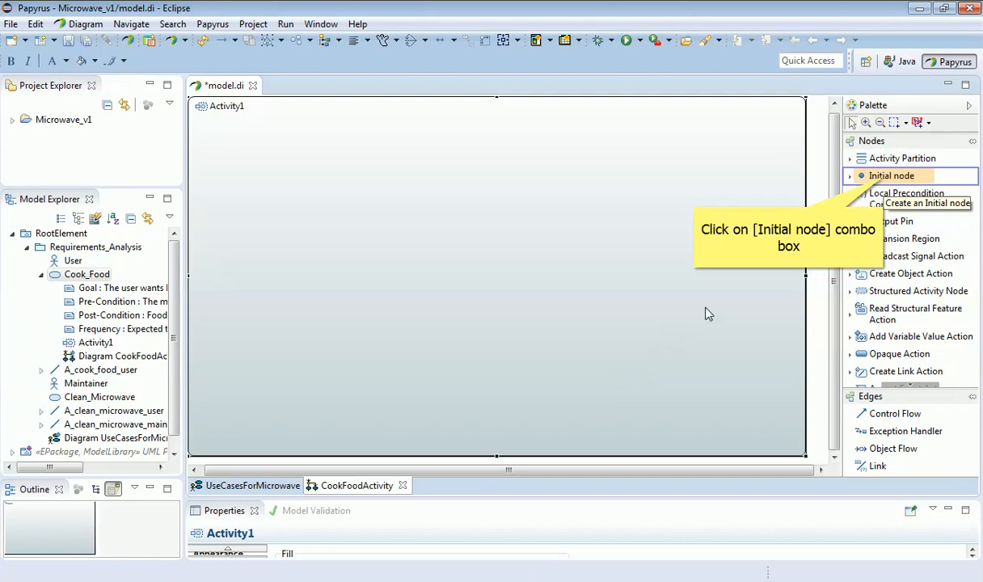
pyautogui.moveTo(846, 210)
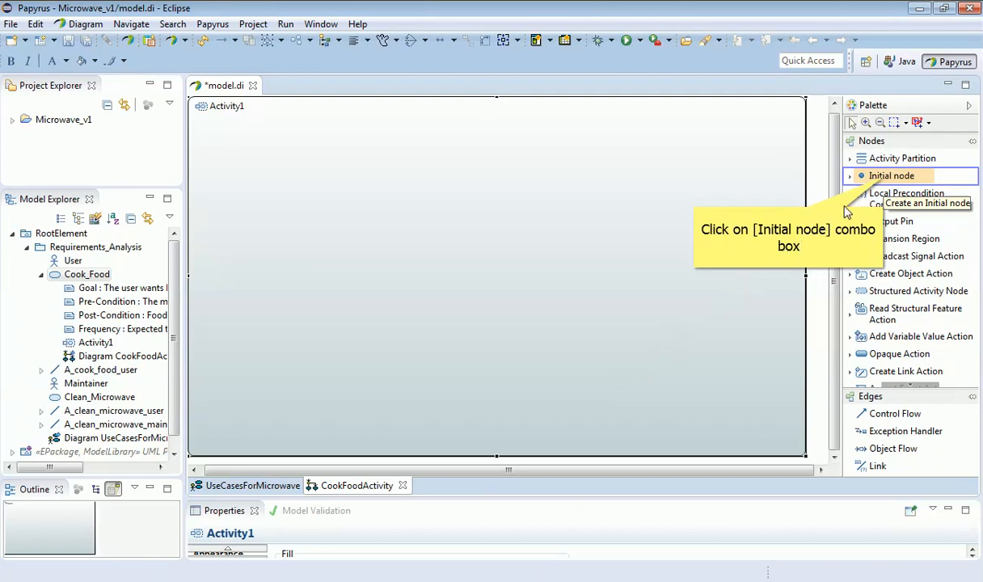
pyautogui.moveTo(885, 183)
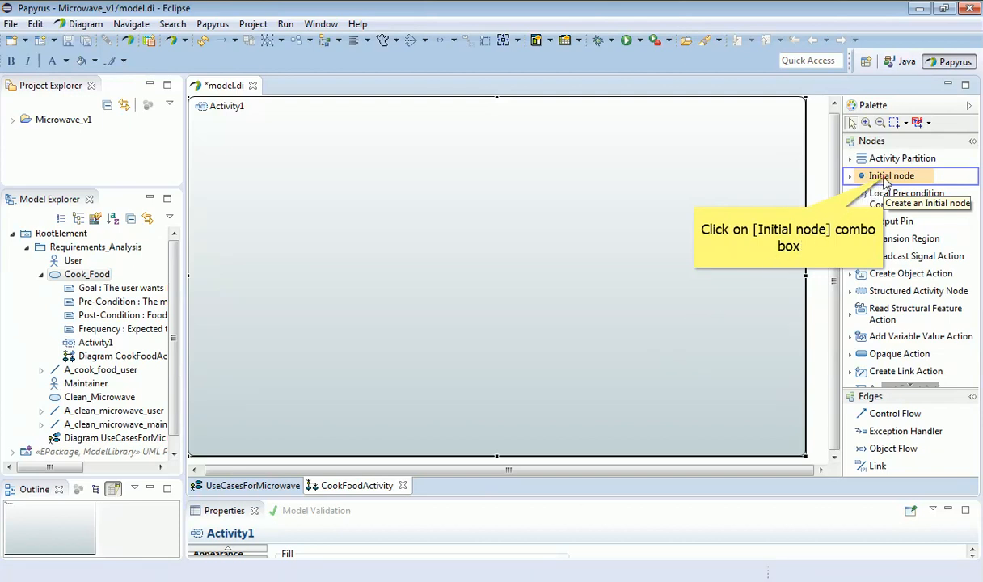
# Place an initial node named Start near the top-left of Activity1
pyautogui.click(891, 175)
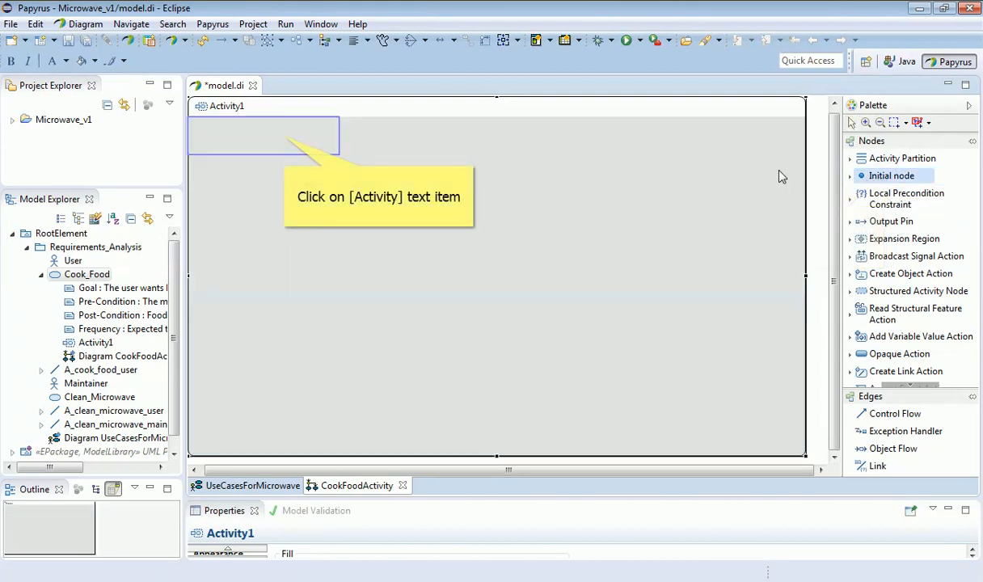
pyautogui.click(284, 135)
pyautogui.write('S')
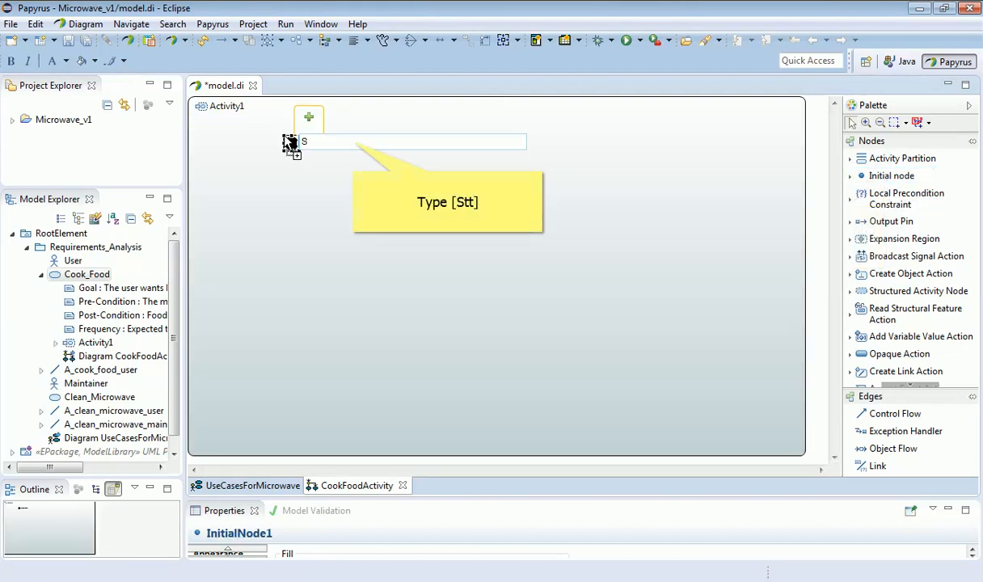
pyautogui.write('t')
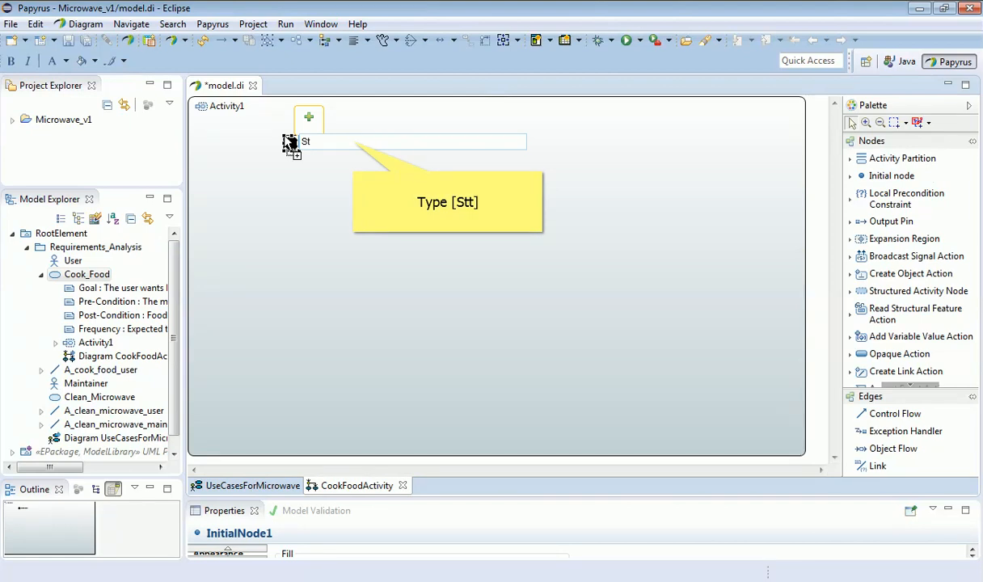
pyautogui.click(899, 353)
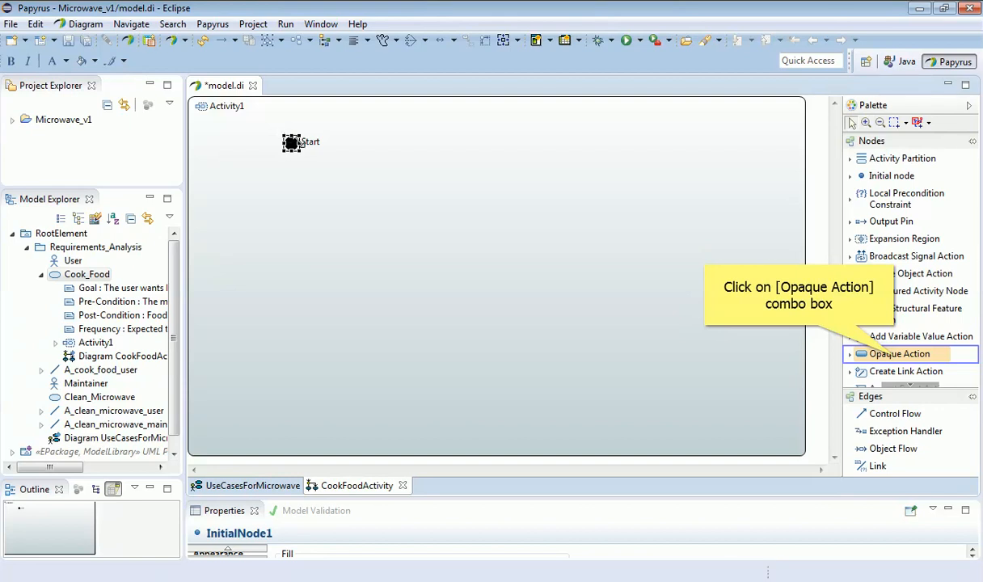
pyautogui.moveTo(393, 174)
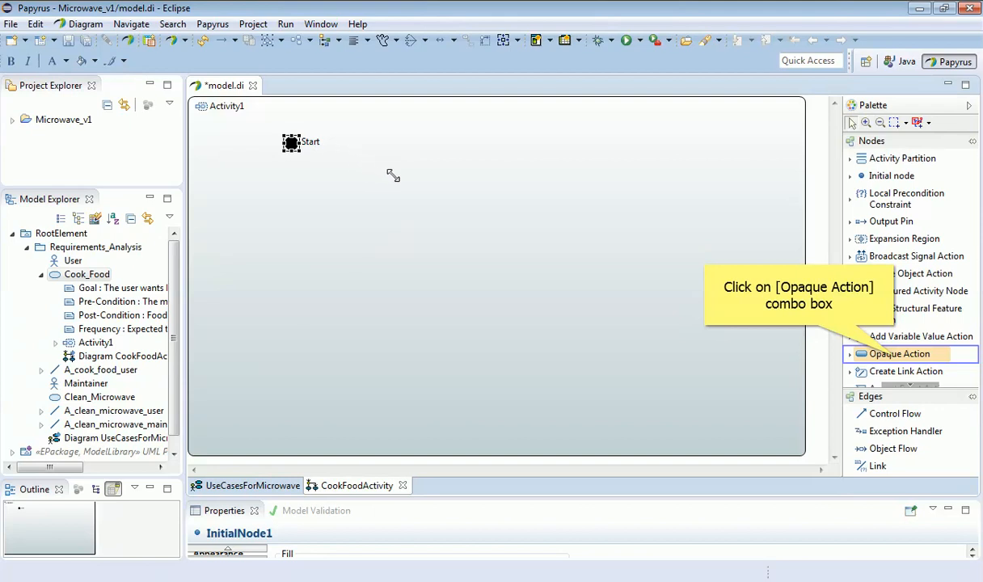
pyautogui.moveTo(572, 239)
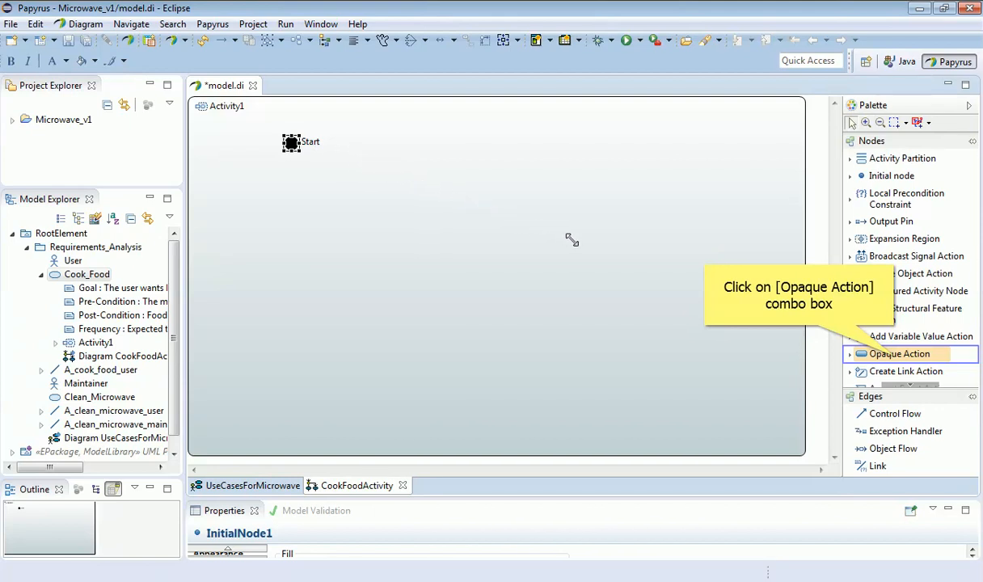
pyautogui.moveTo(758, 307)
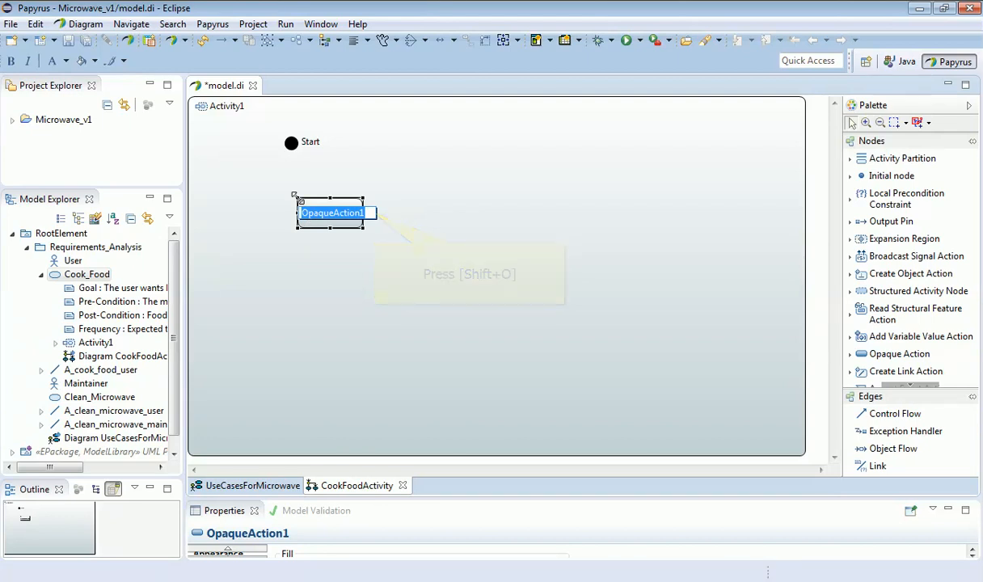
# Name the two new opaque actions Open Door and Put food into Oven
pyautogui.write('Open Door')
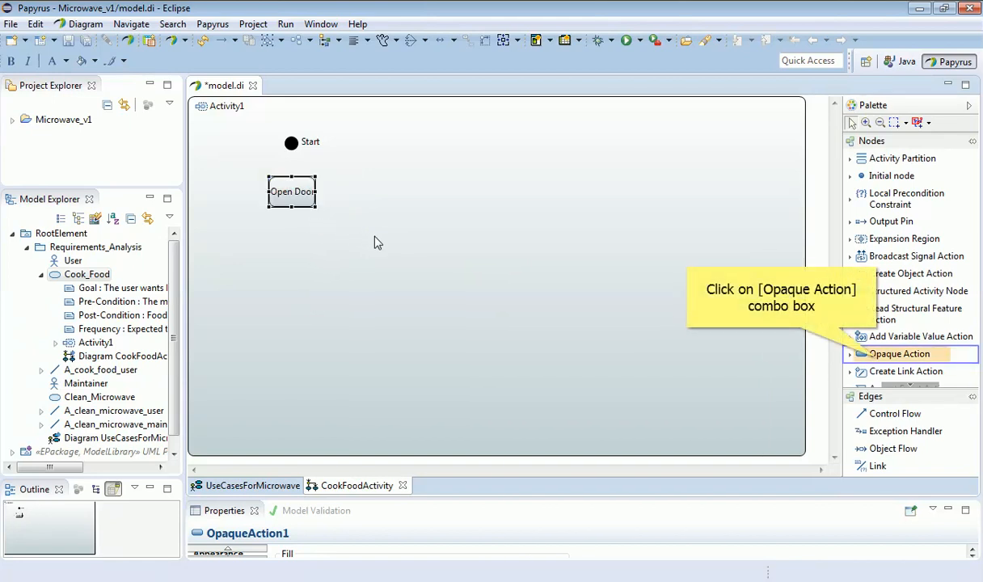
pyautogui.moveTo(608, 299)
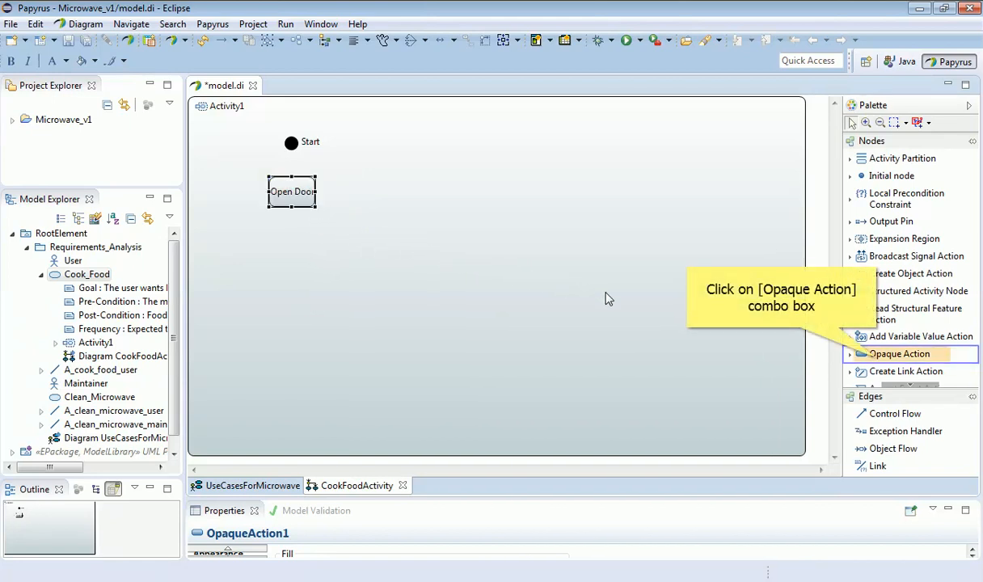
pyautogui.moveTo(823, 351)
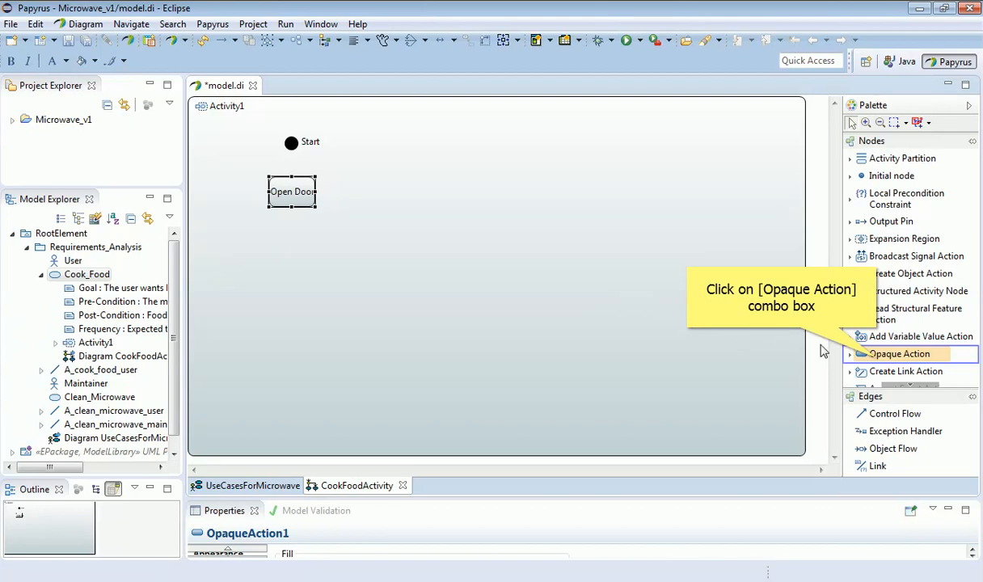
pyautogui.moveTo(879, 363)
pyautogui.write('Put food into Oven')
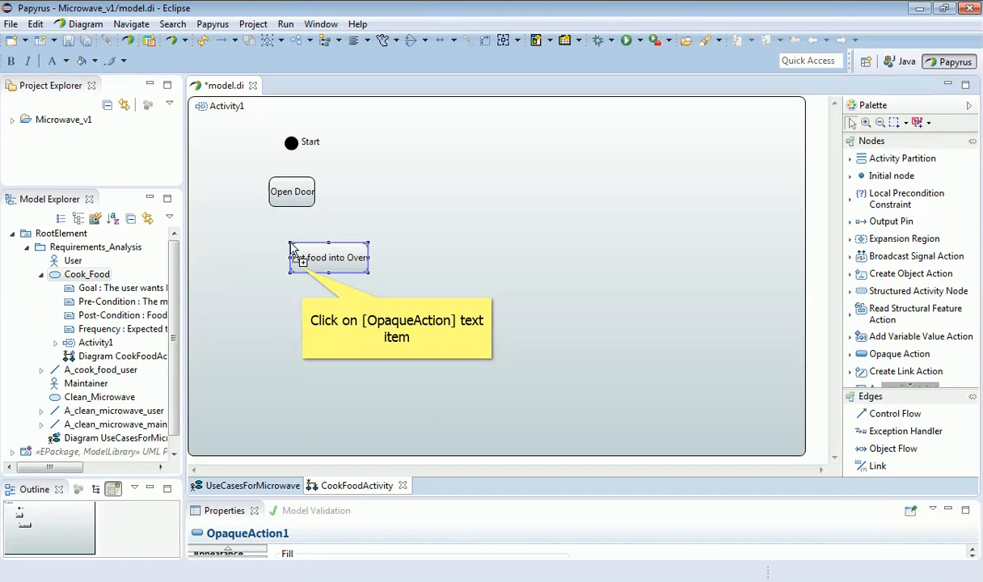
pyautogui.click(328, 257)
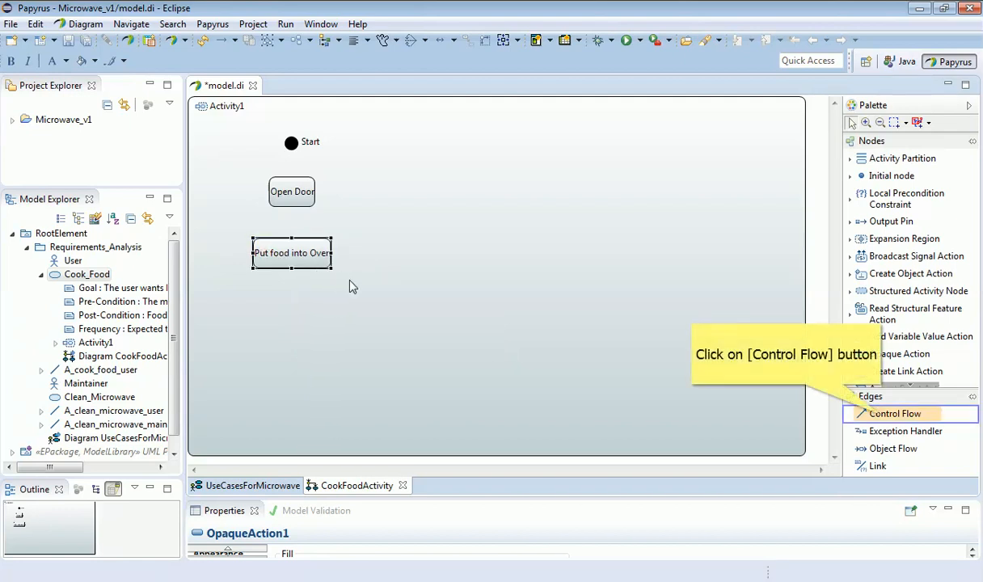
pyautogui.moveTo(503, 325)
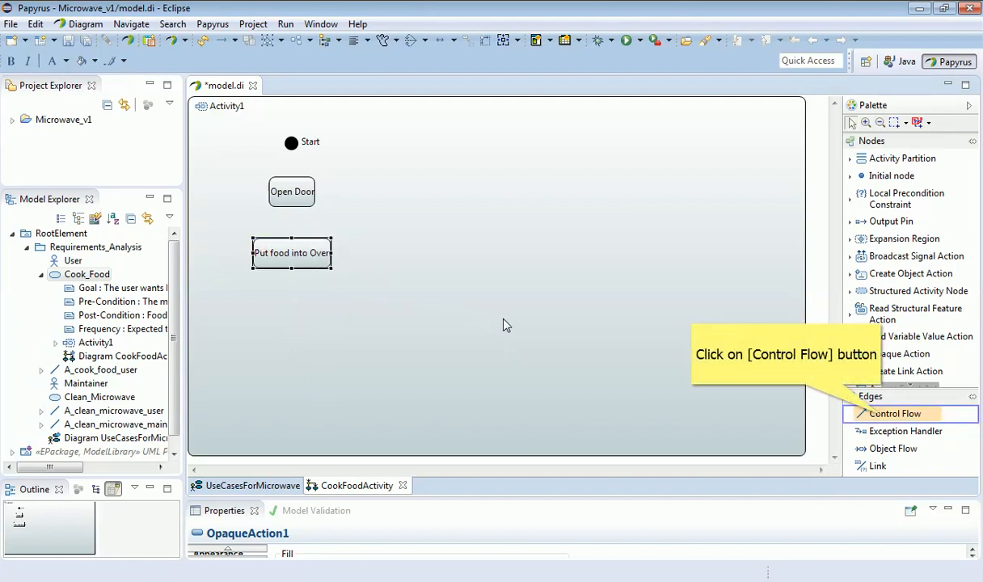
pyautogui.moveTo(730, 383)
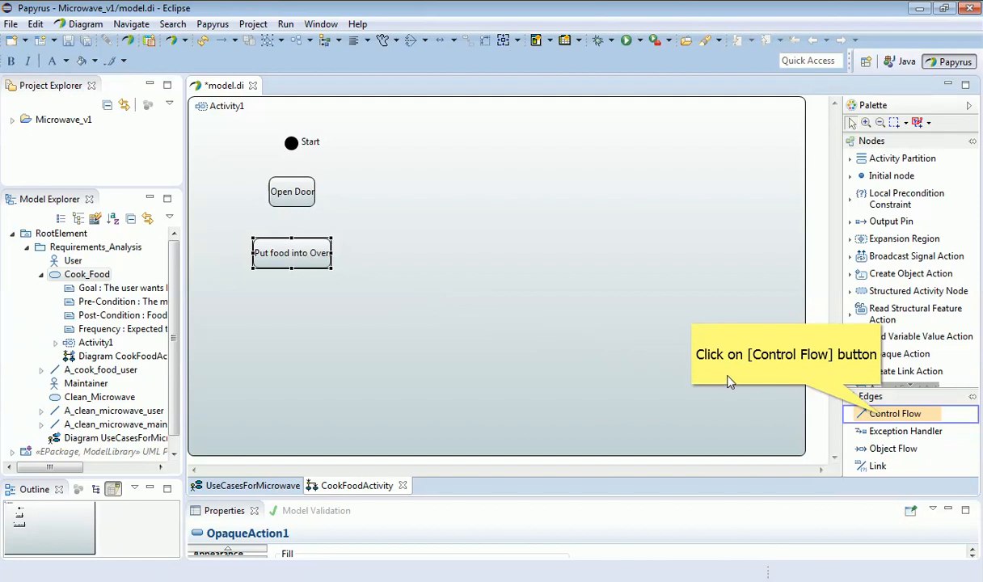
pyautogui.moveTo(859, 415)
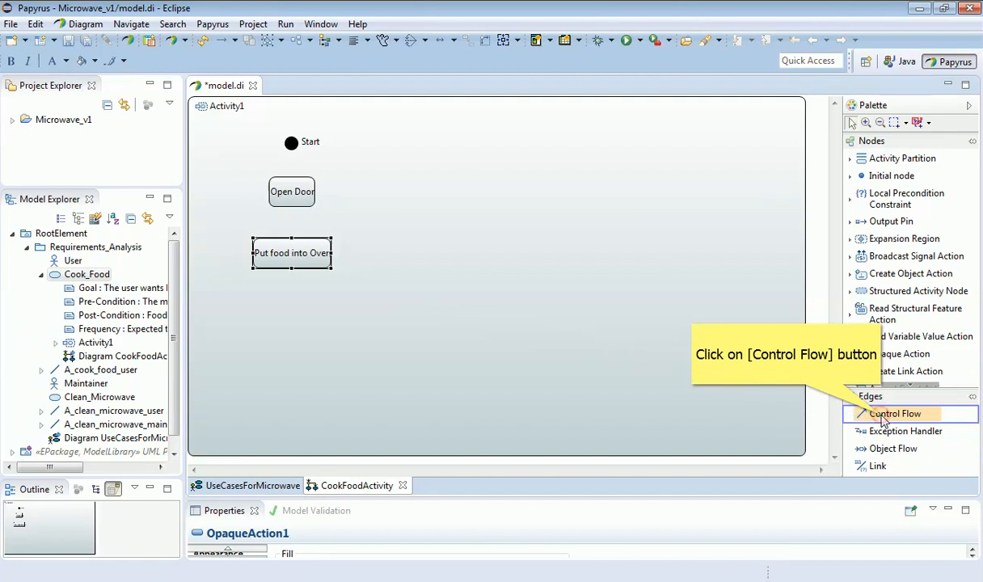
# Draw a control flow from the Start node to Open Door
pyautogui.click(894, 413)
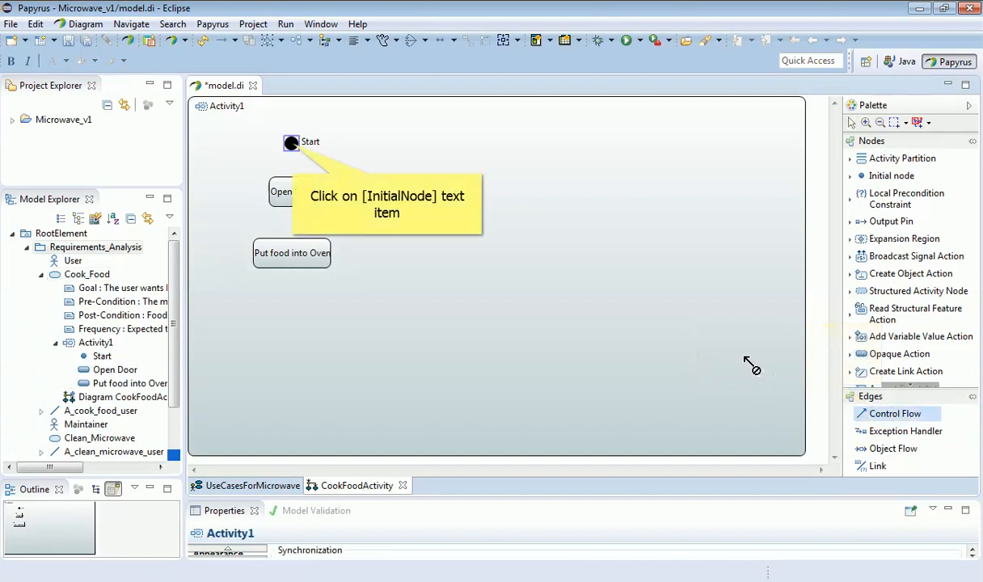
pyautogui.moveTo(610, 299)
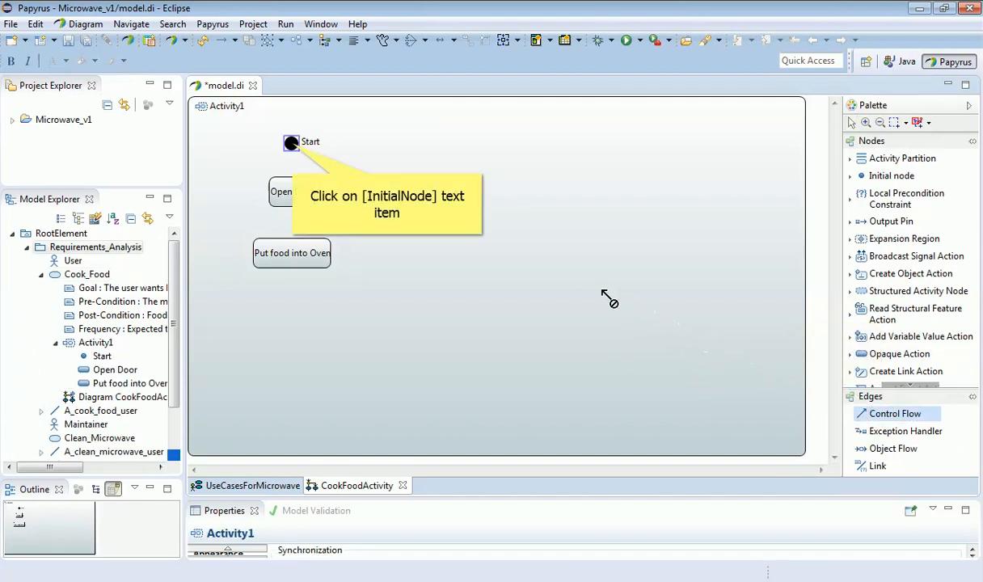
pyautogui.moveTo(402, 201)
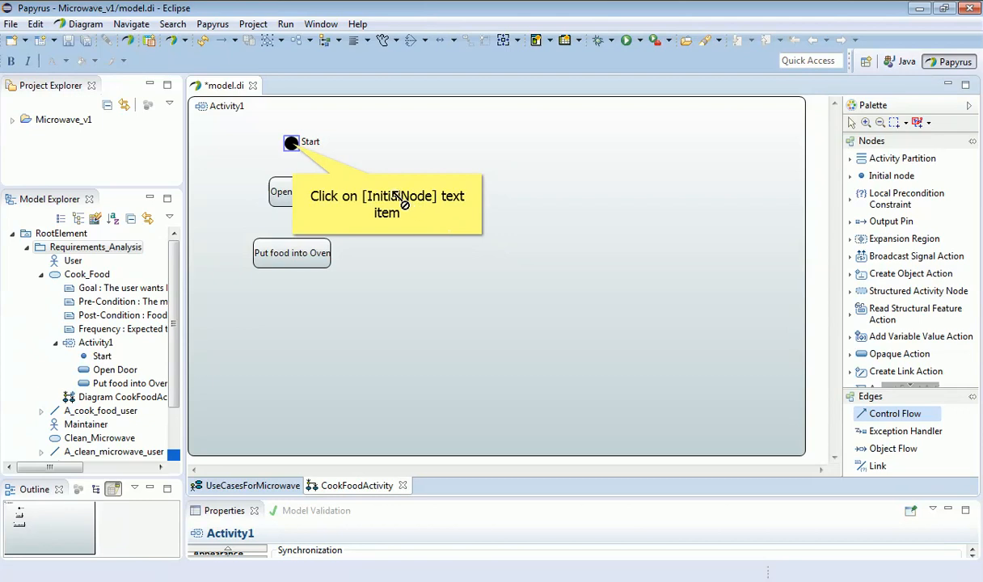
pyautogui.moveTo(303, 152)
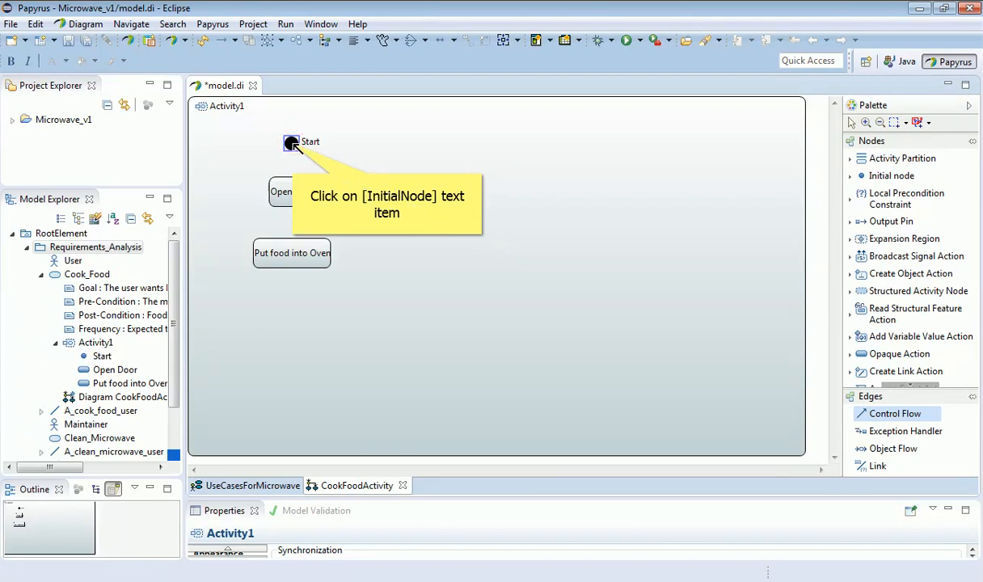
pyautogui.click(291, 192)
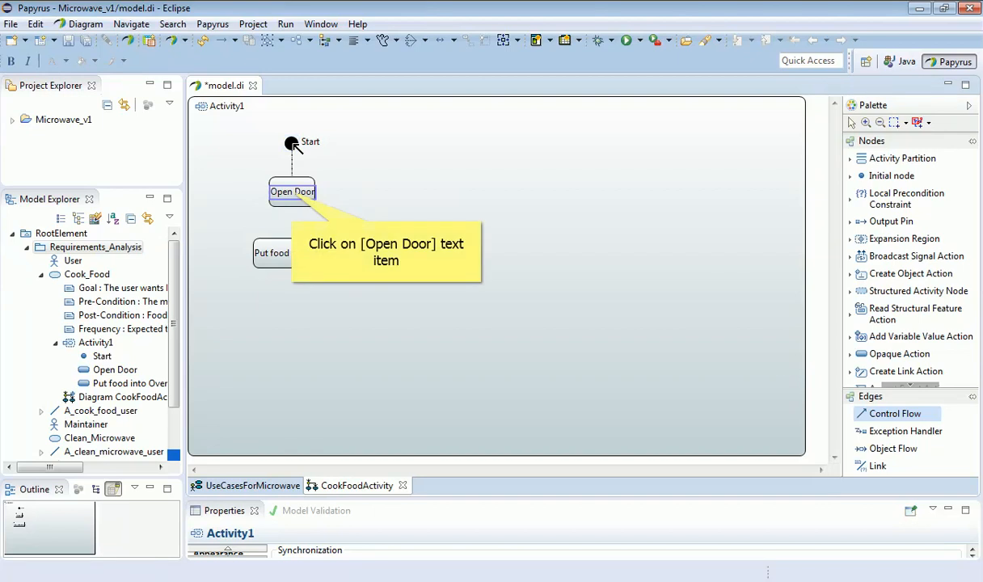
pyautogui.click(292, 192)
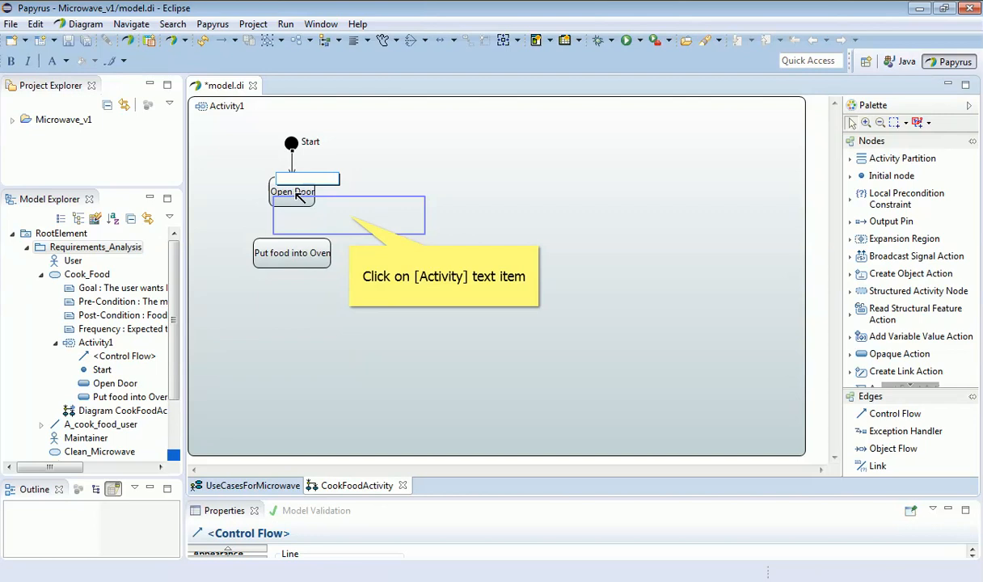
pyautogui.click(347, 215)
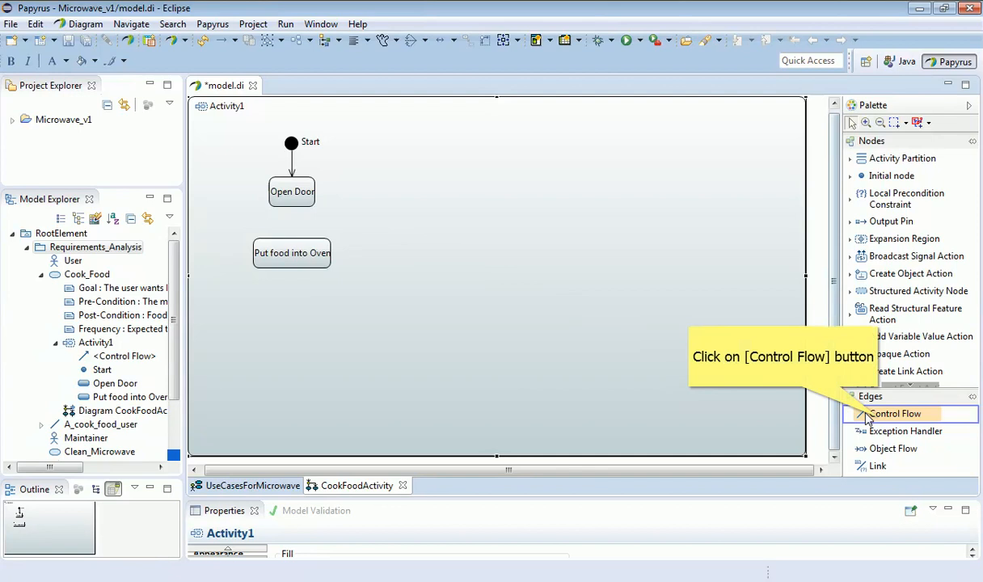
pyautogui.click(895, 413)
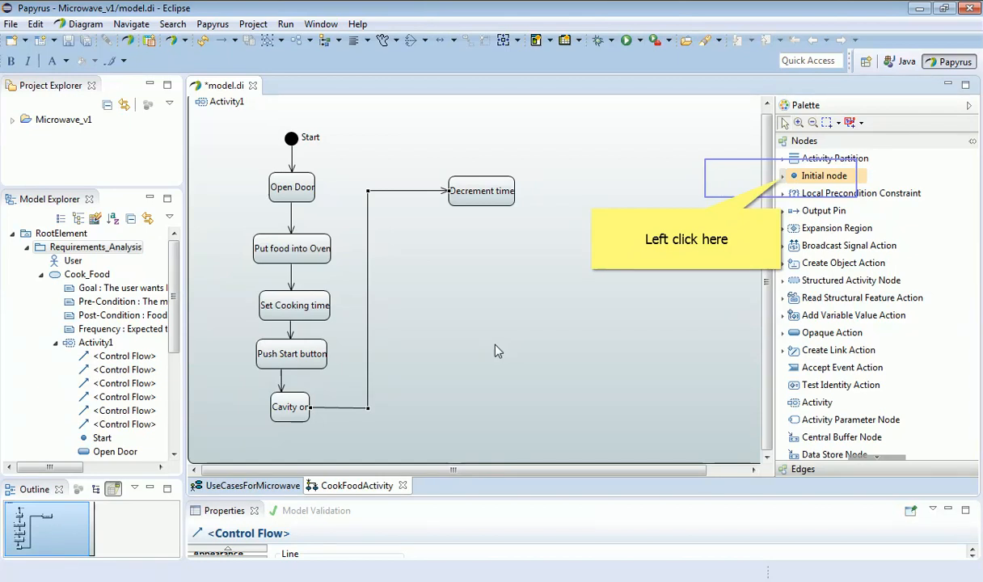
pyautogui.moveTo(594, 296)
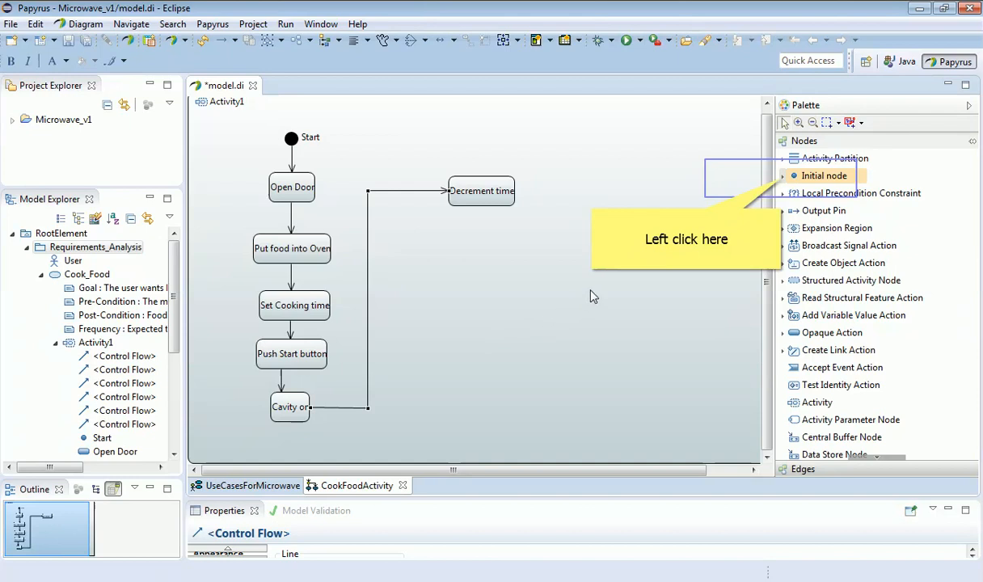
pyautogui.moveTo(753, 201)
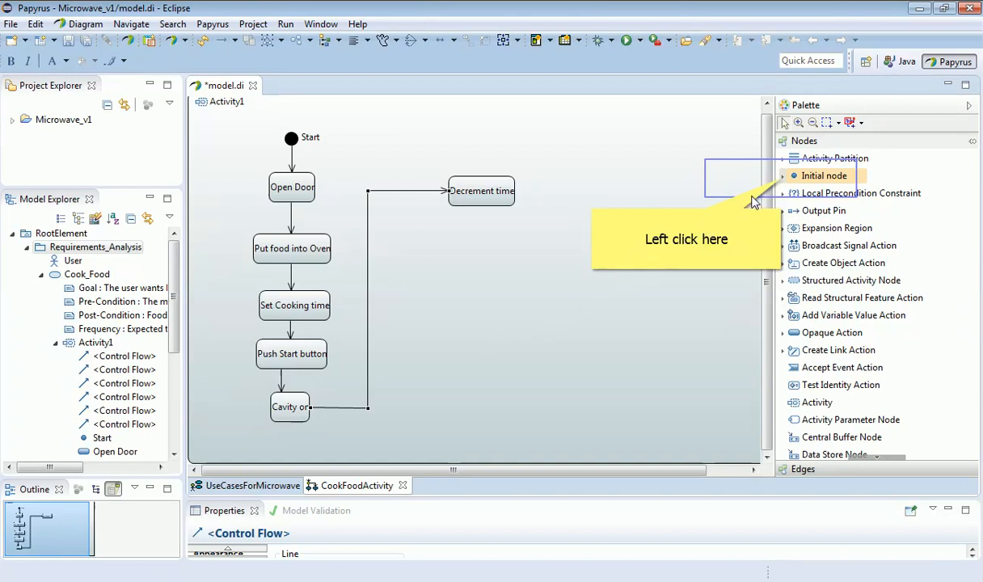
pyautogui.moveTo(783, 182)
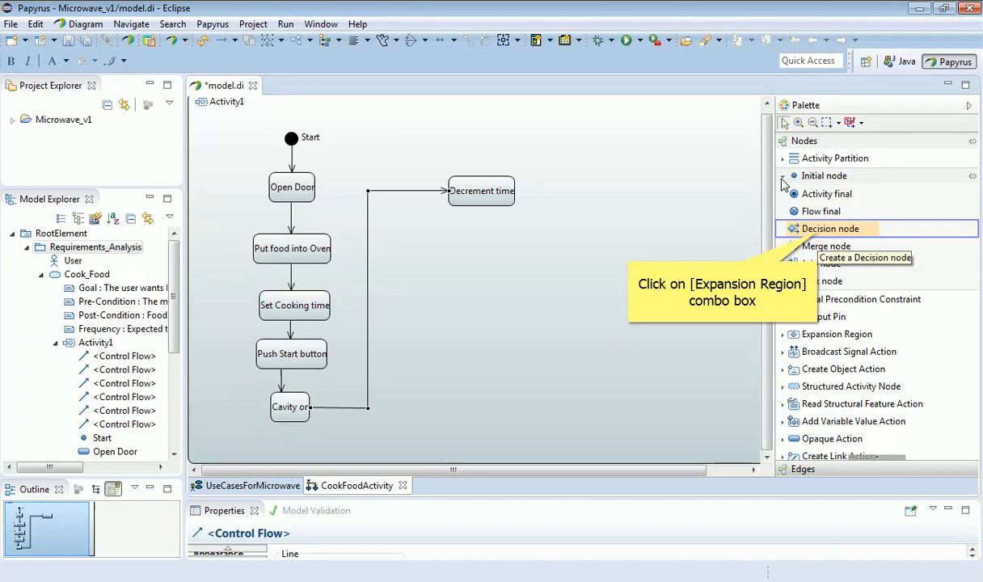
pyautogui.moveTo(814, 231)
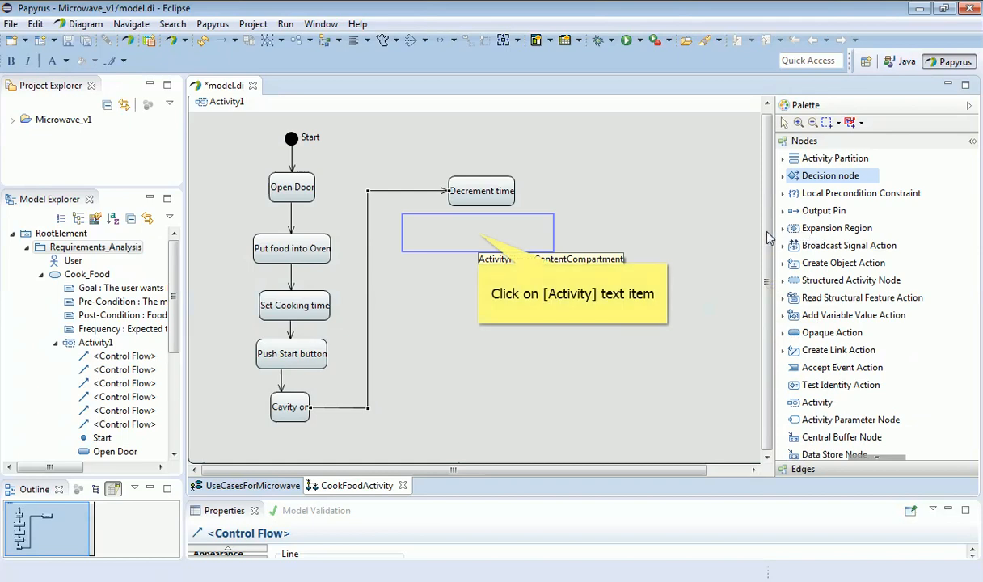
pyautogui.moveTo(480, 240)
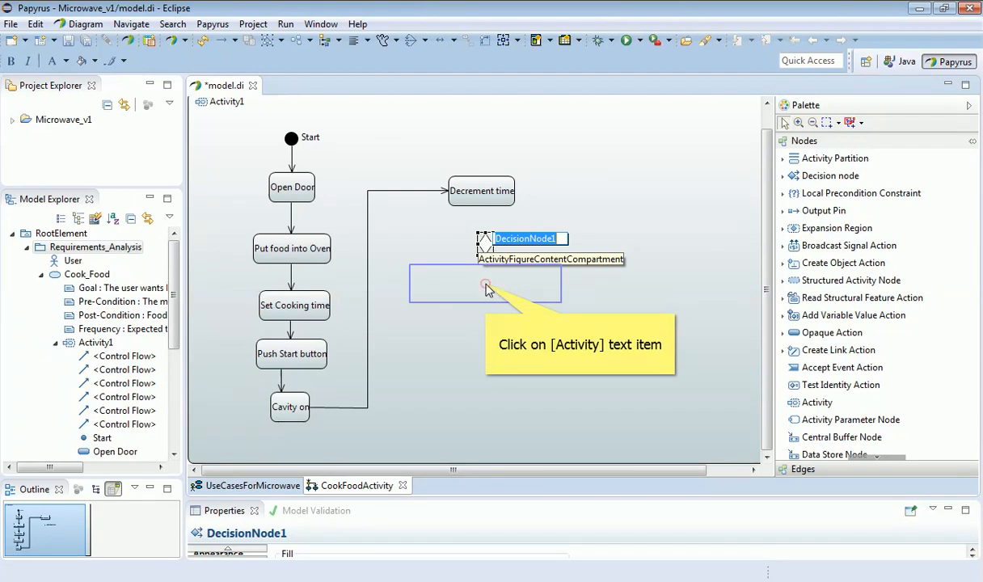
pyautogui.moveTo(484, 290)
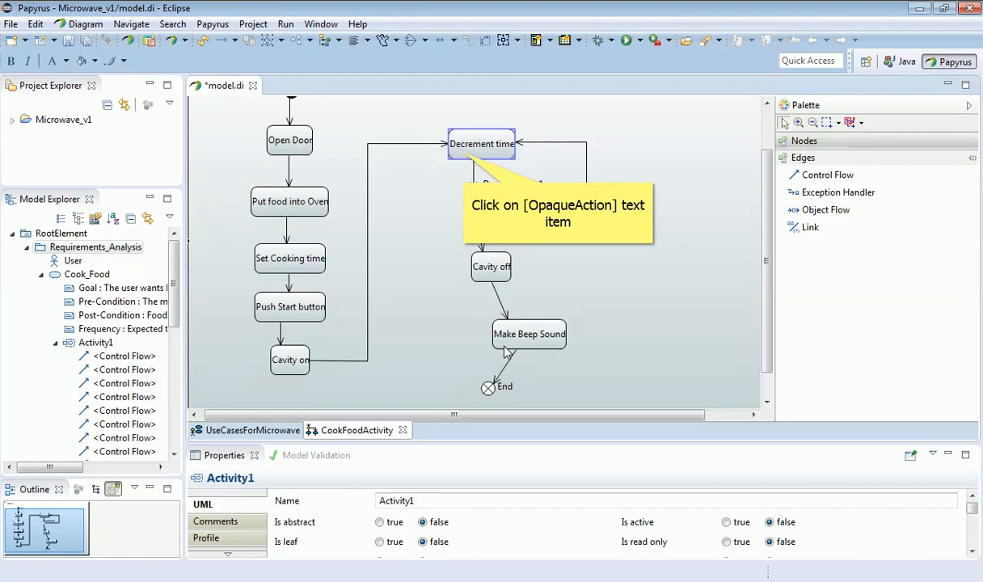
pyautogui.moveTo(500, 325)
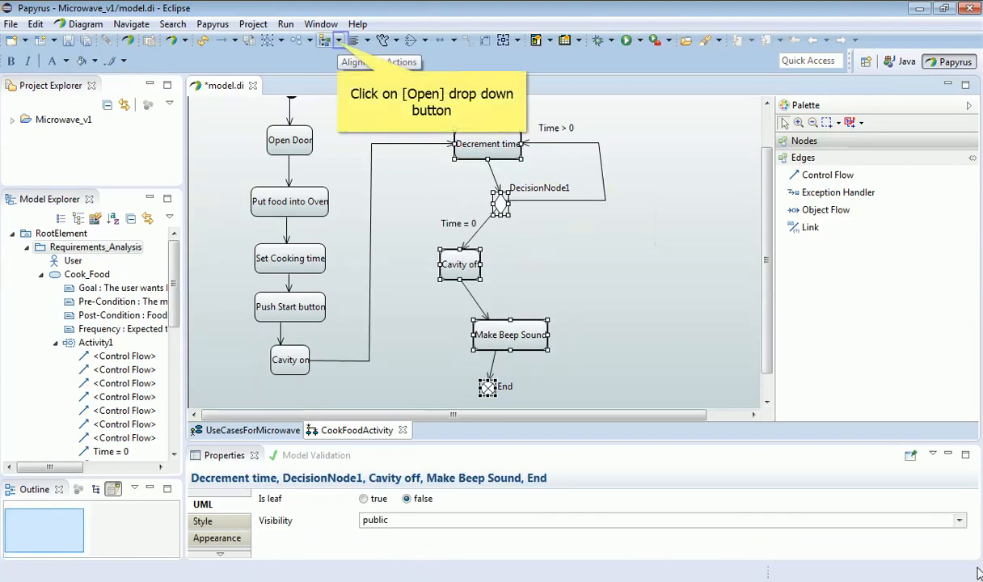
pyautogui.moveTo(902, 509)
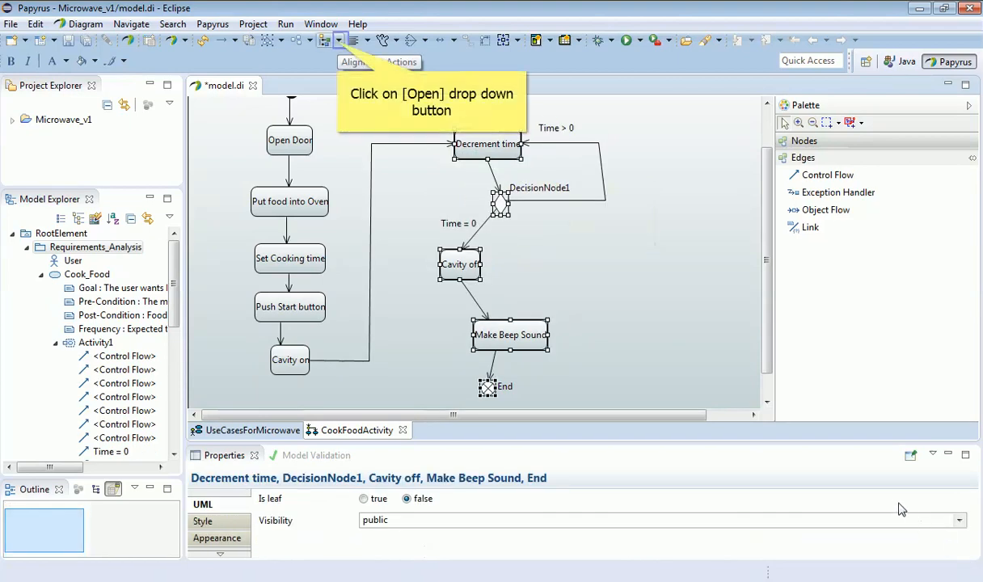
pyautogui.moveTo(718, 358)
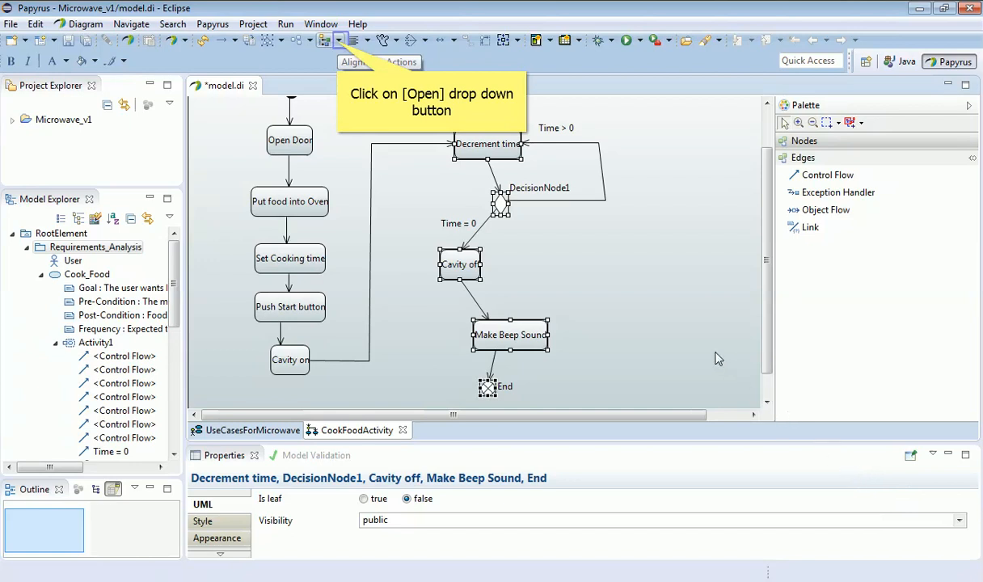
pyautogui.moveTo(497, 177)
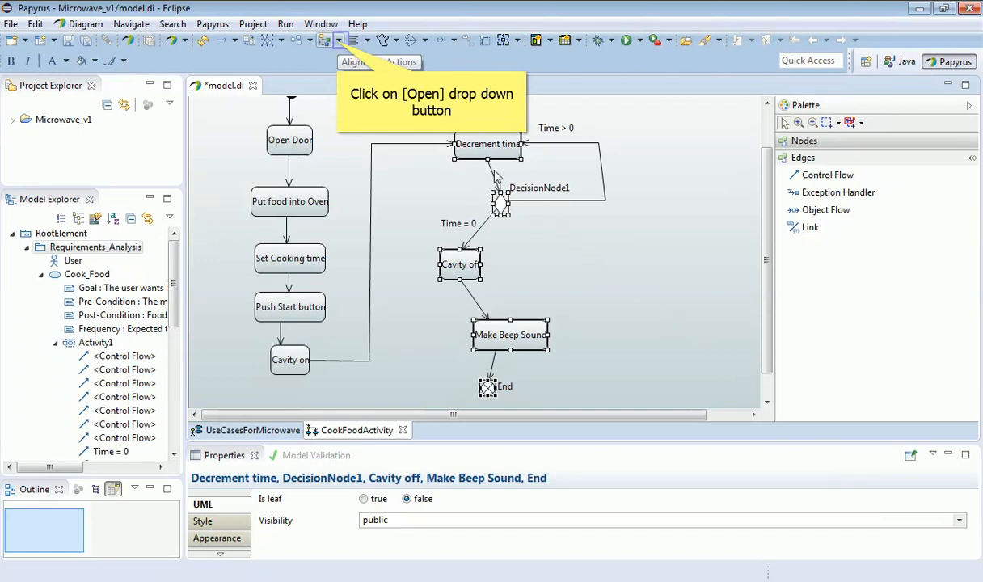
pyautogui.moveTo(370, 73)
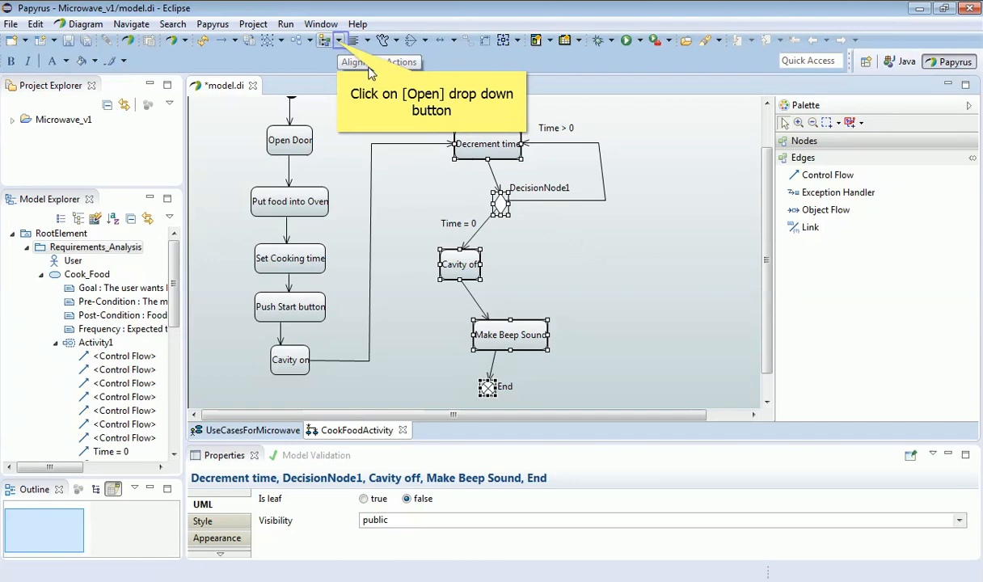
pyautogui.moveTo(339, 43)
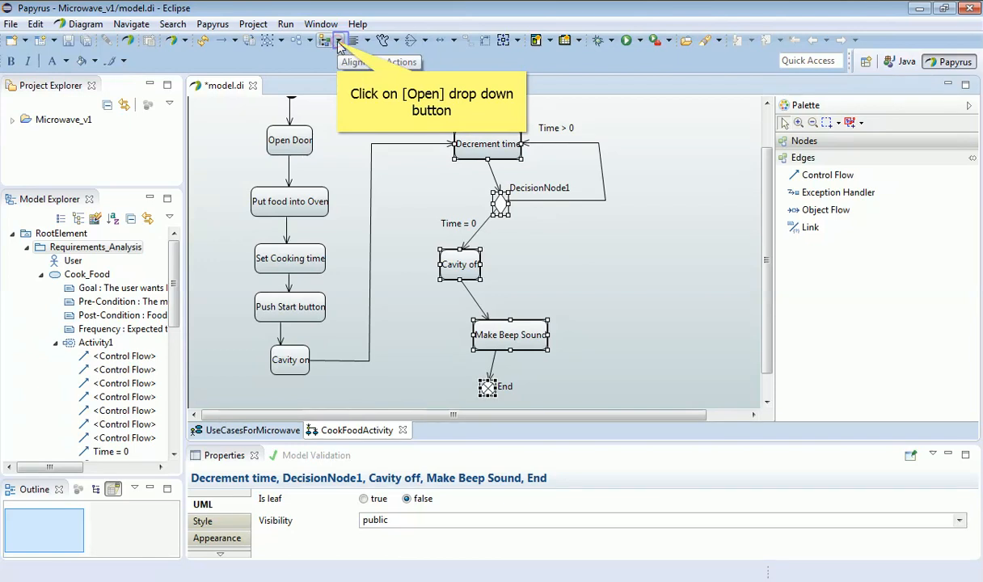
# Apply Align Center to the selected Decrement time, DecisionNode1, Cavity off, Make Beep Sound and End nodes
pyautogui.click(339, 40)
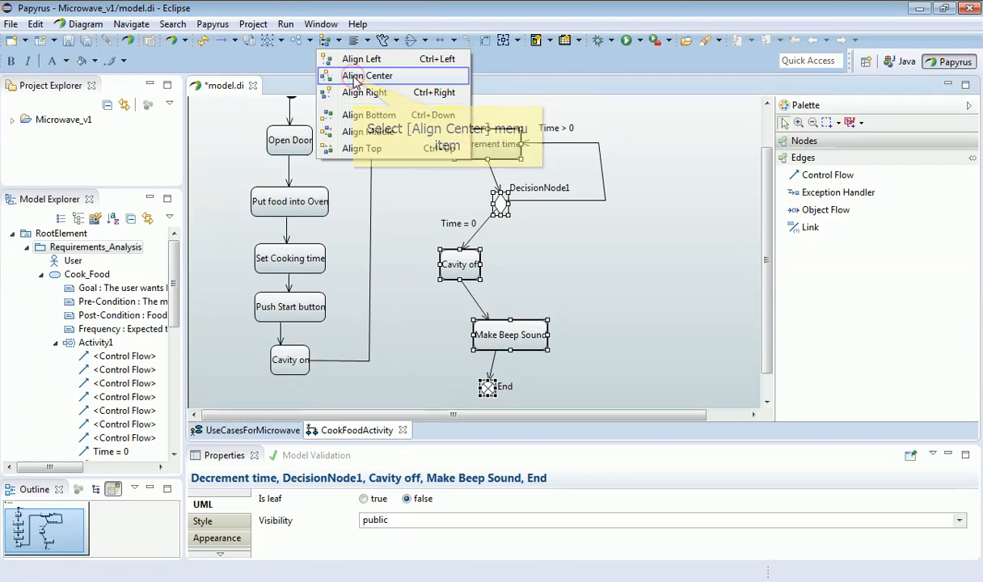
pyautogui.click(368, 76)
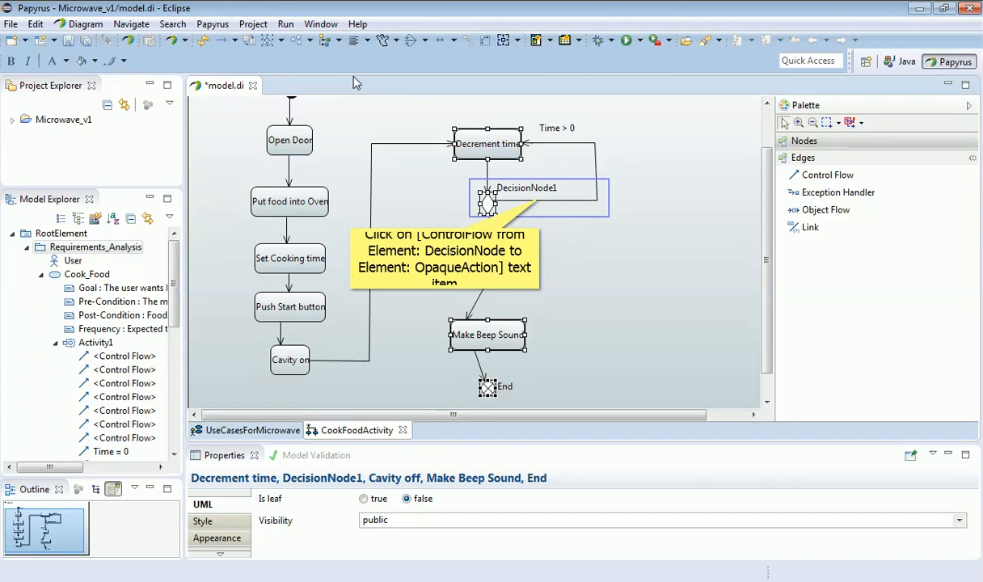
pyautogui.moveTo(404, 113)
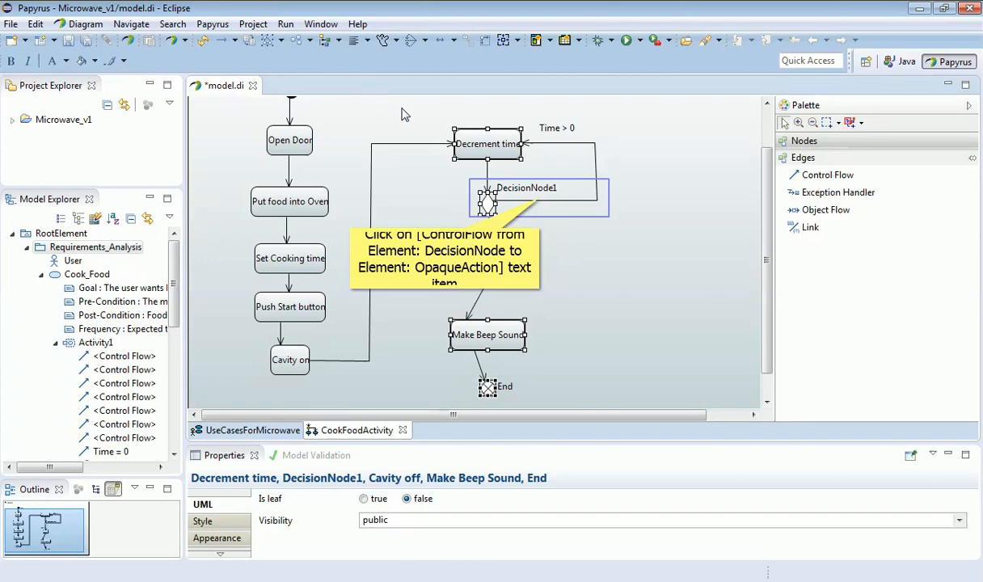
pyautogui.moveTo(540, 202)
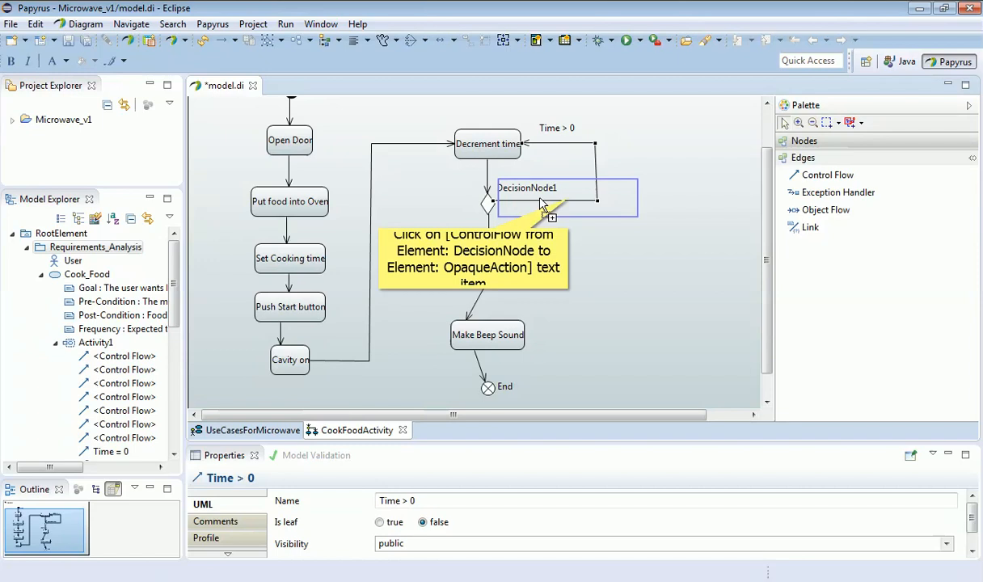
pyautogui.moveTo(574, 205)
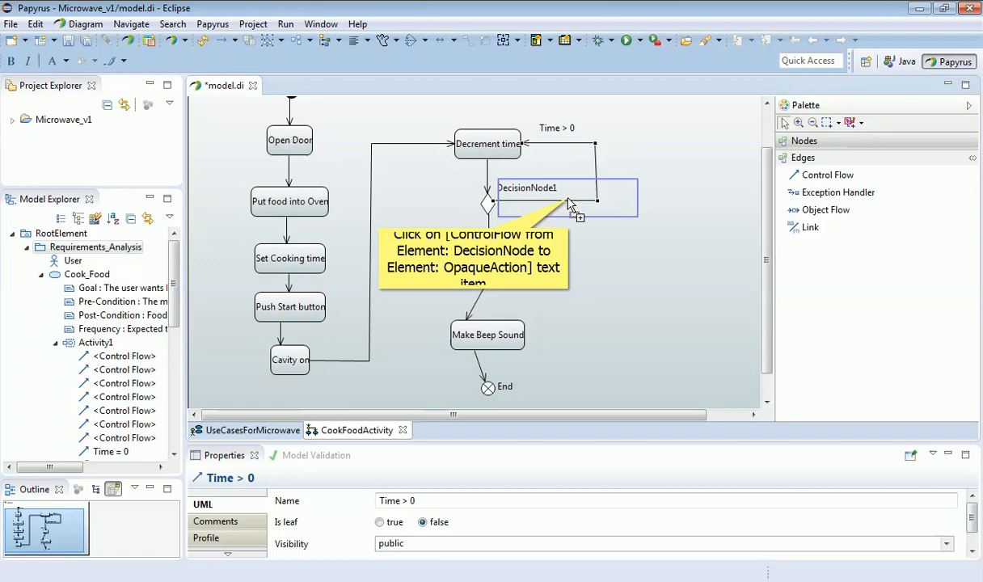